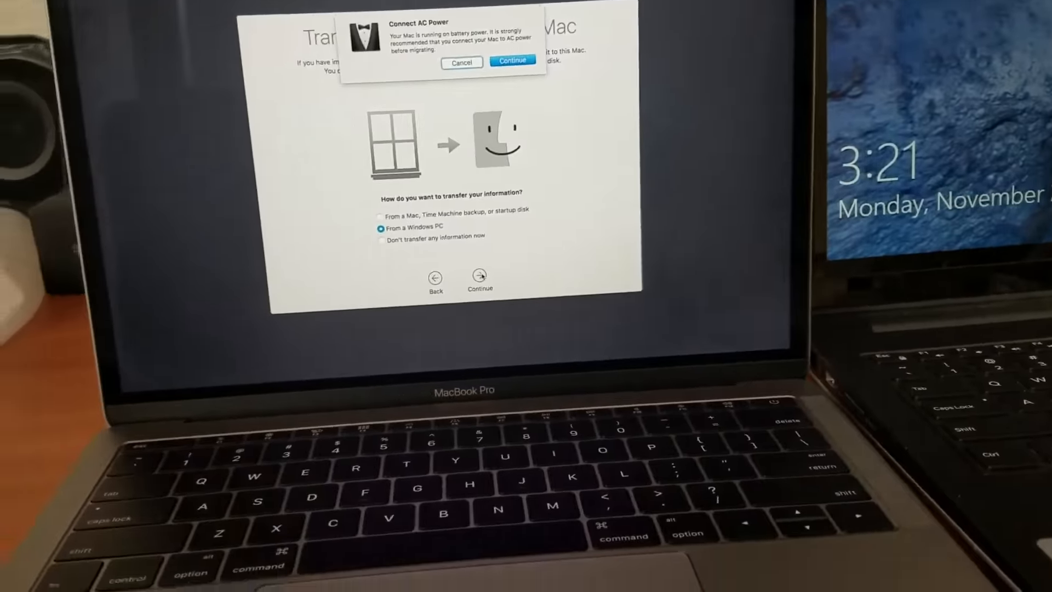
Step: Continue past the Connect AC Power alert so the Mac restarts into the software update
left_click(511, 60)
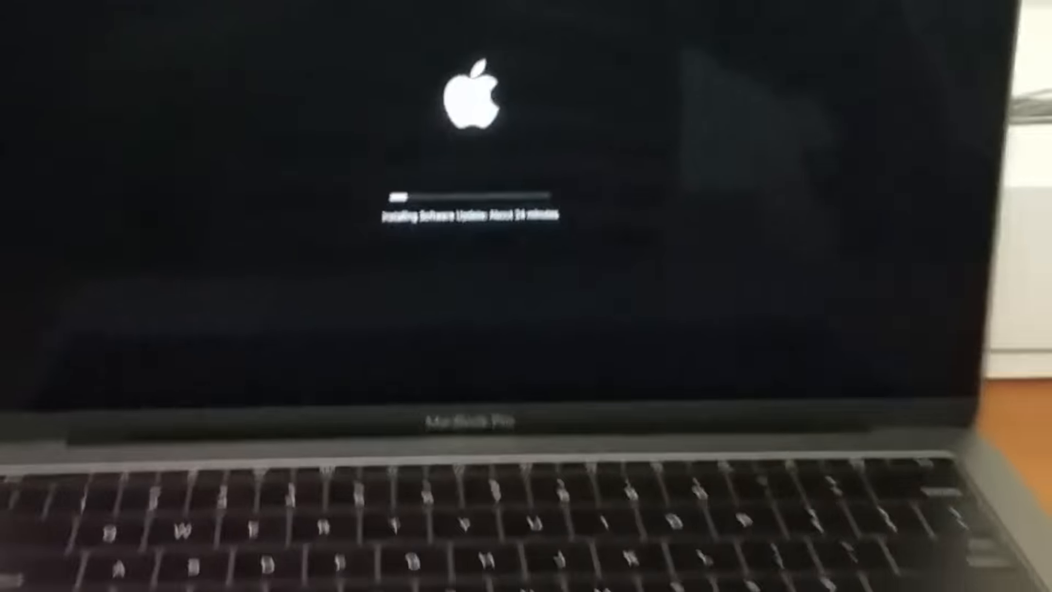